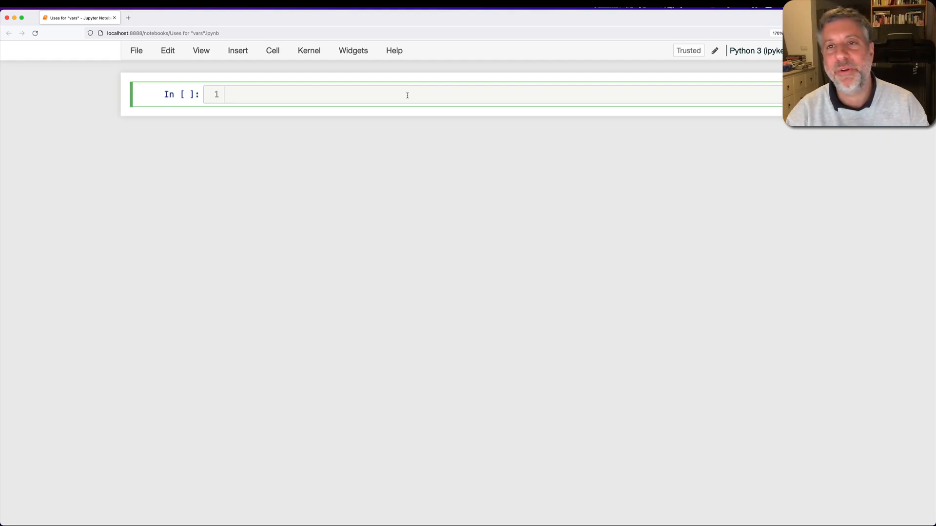
- Add a first cell with the comment '# vars' and run it
text(# vars)
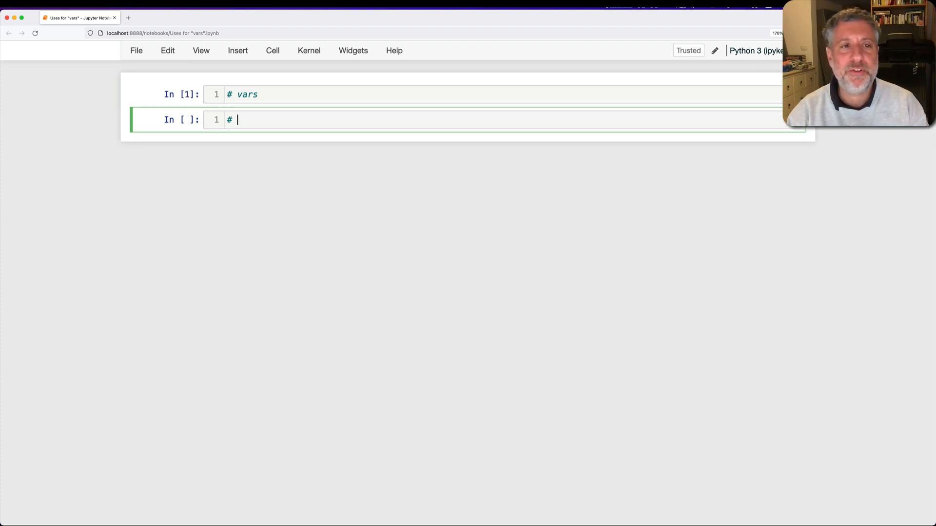
- Write the comment '(1) getting access to an object's attributes' in the new cell
text((1))
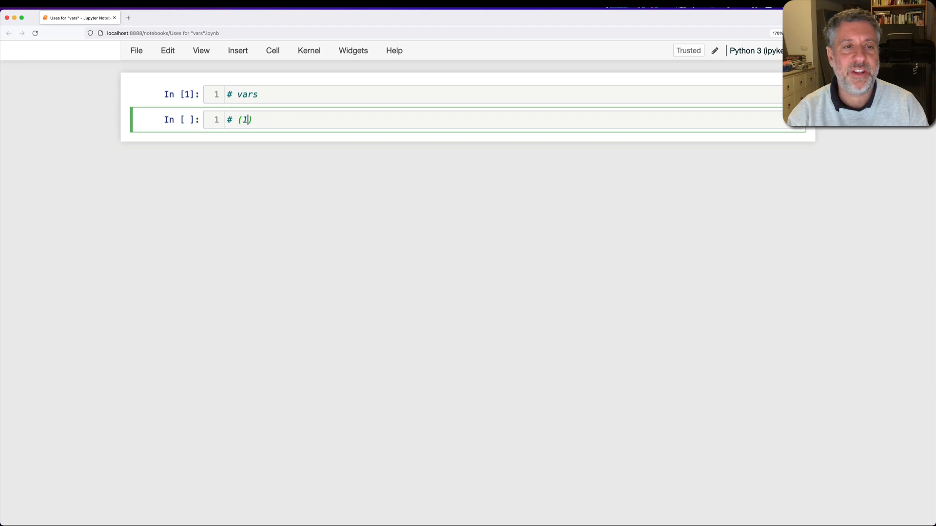
text(getting easy acce)
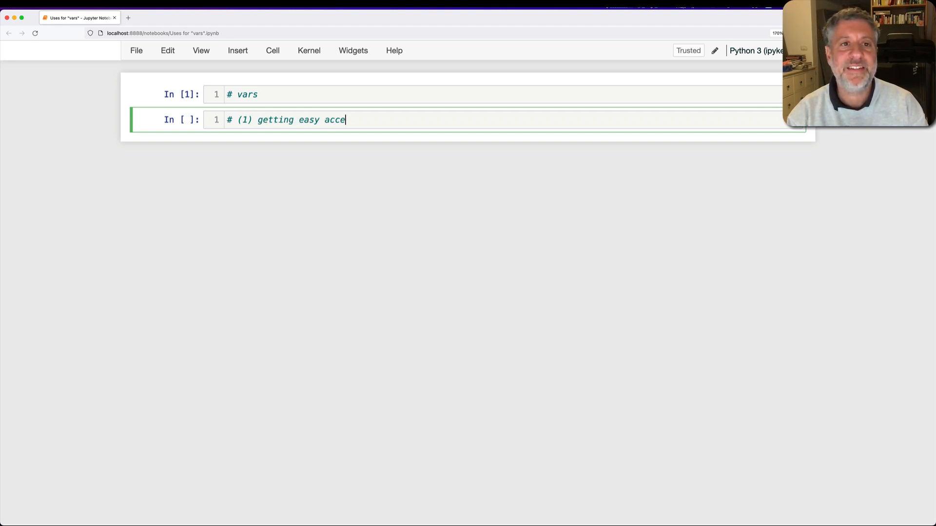
text(ss to an object)
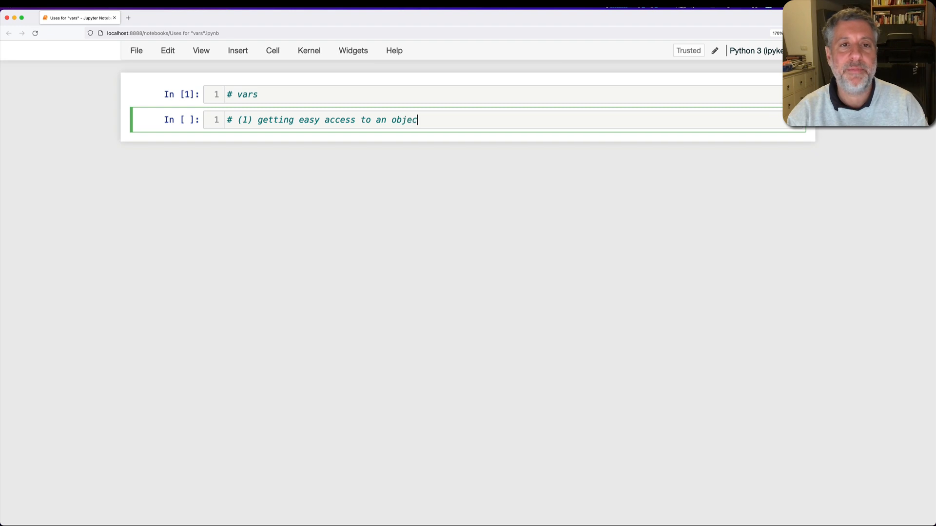
text('s attributes)
text(def __init__(self, )
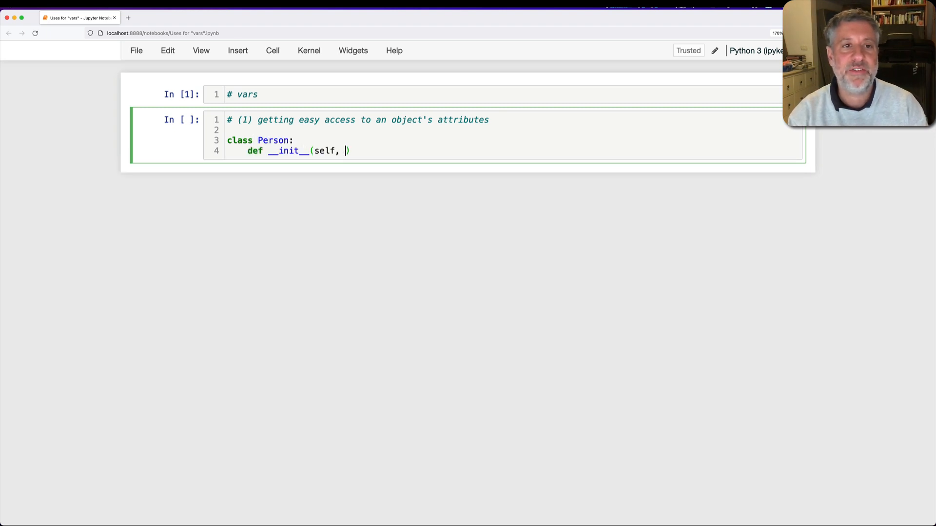
- Define Person with __init__(first, last), create p = Person('Reuven', 'Lerner'), and run the cell
text(first, last):)
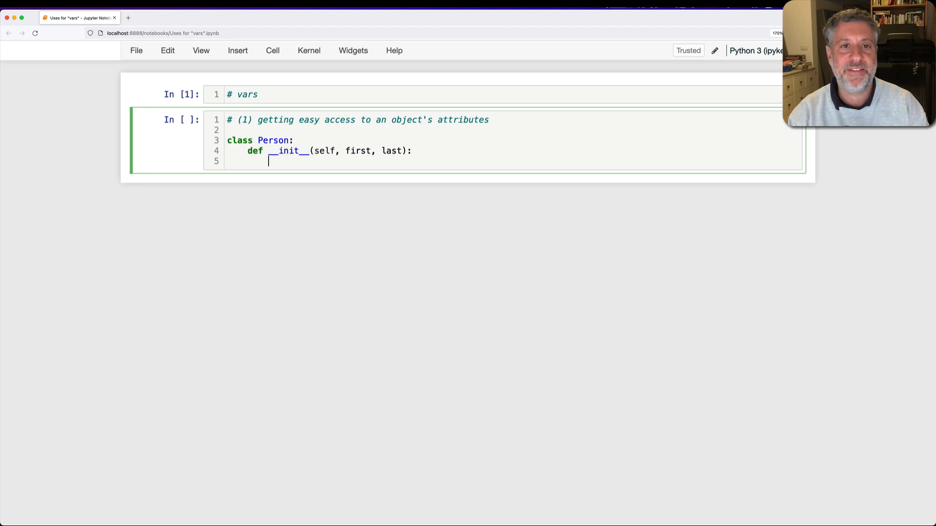
text(self.first = first)
text(self.last = last)
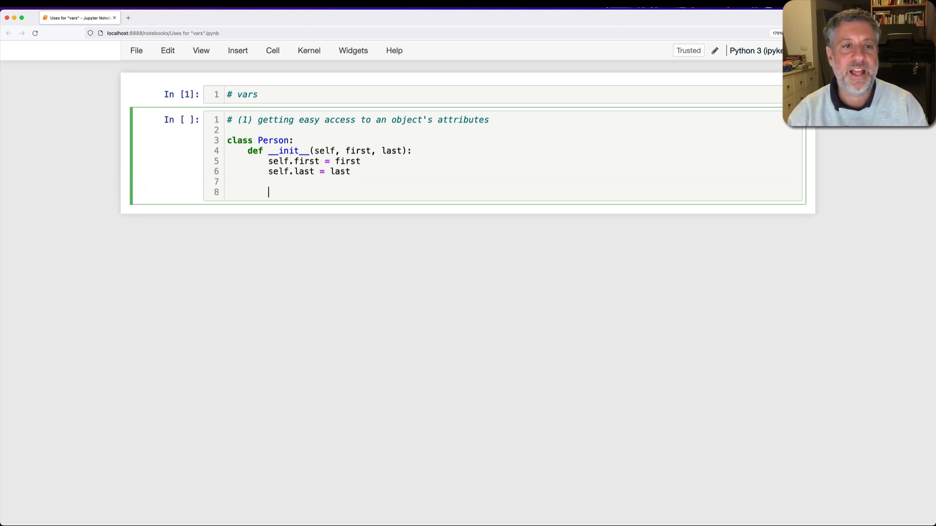
text(p = Person('Reuv'))
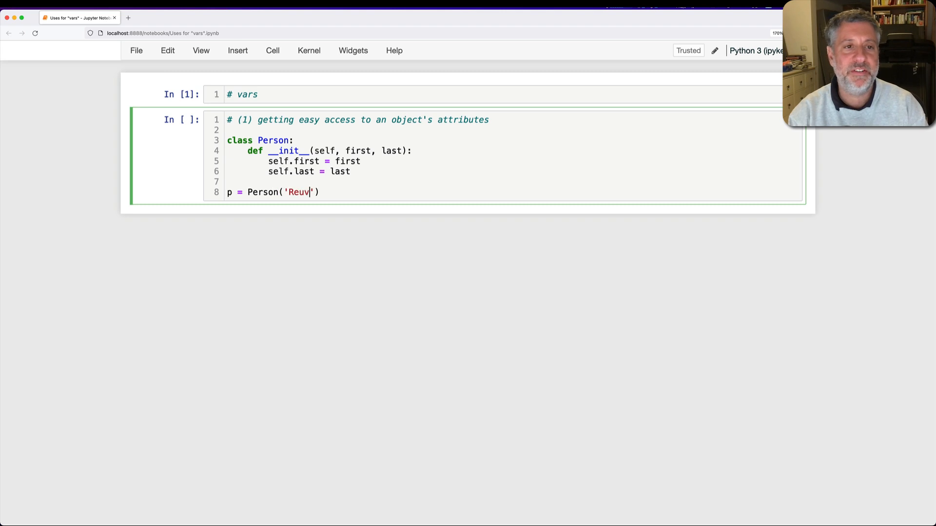
key(shift+enter)
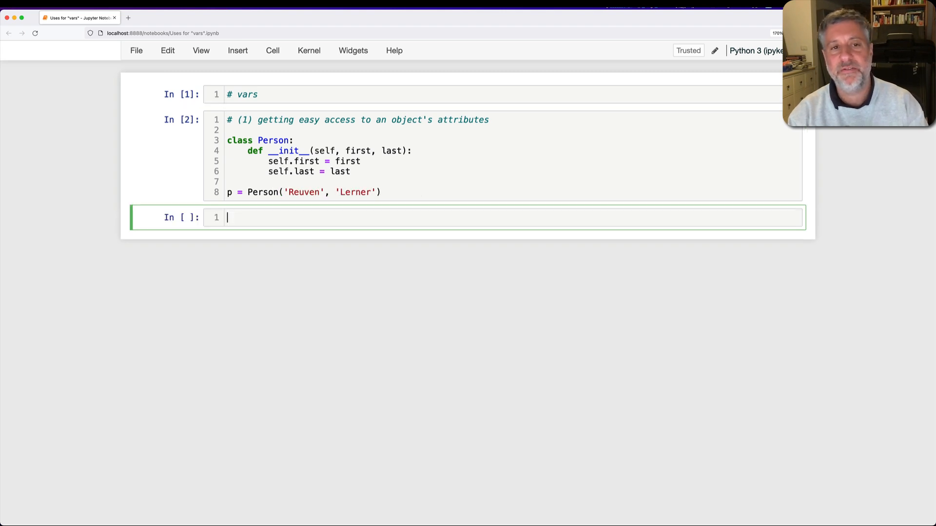
- Evaluate p.first and p.last in new cells, returning 'Reuven' and 'Lerner'
text(p.first)
text(p.last)
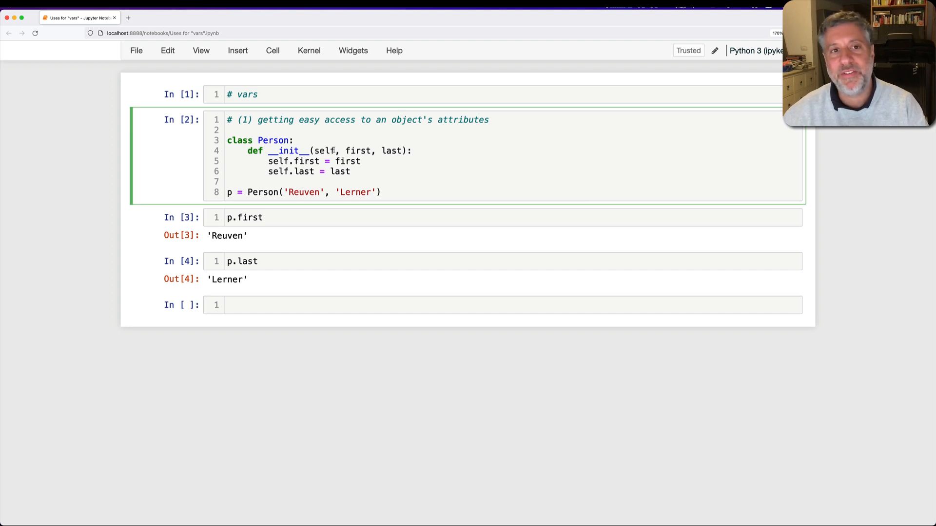
mouse_move(388, 147)
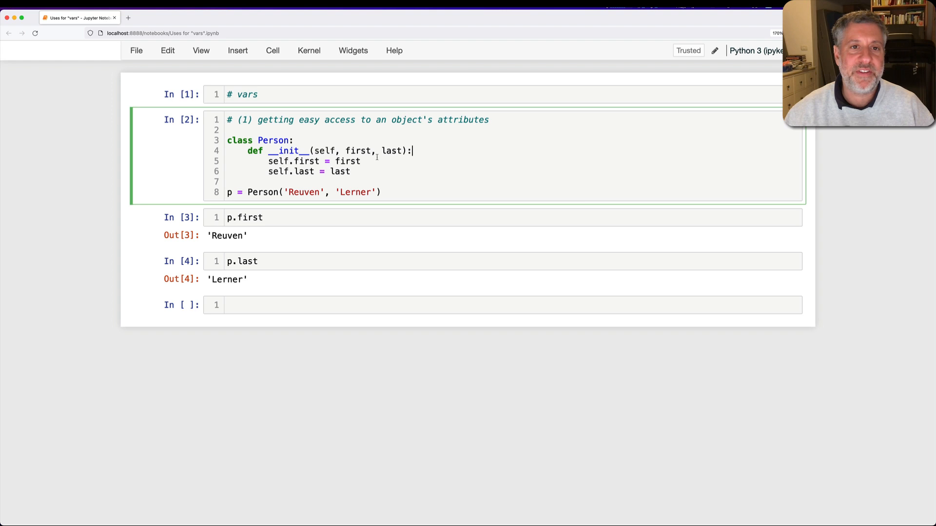
double_click(348, 161)
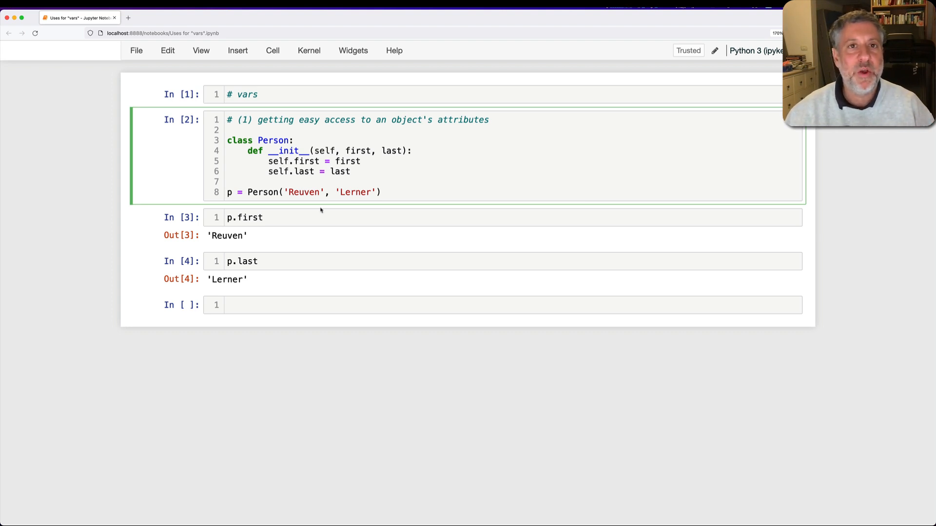
- Add a comment asking which attributes are defined on p, then run vars(p) to get the attribute dictionary
click(387, 304)
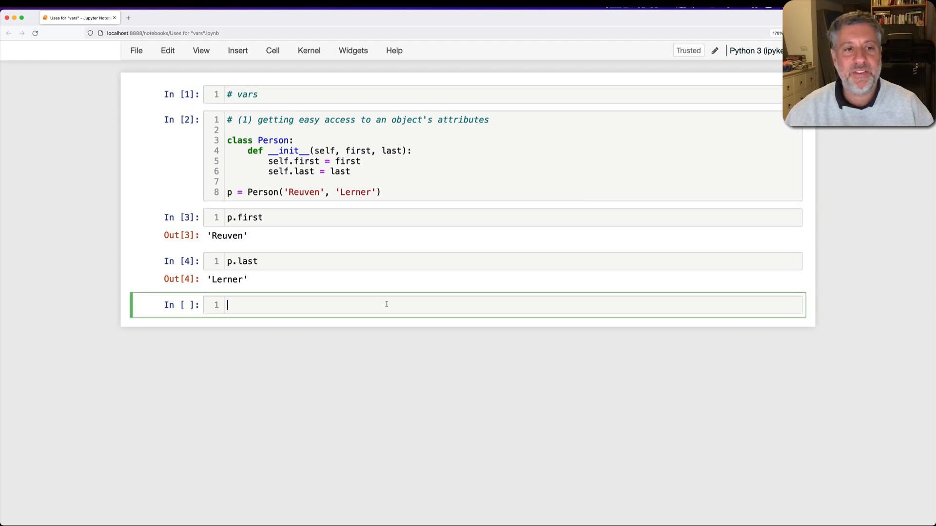
text(# what are the attributes that)
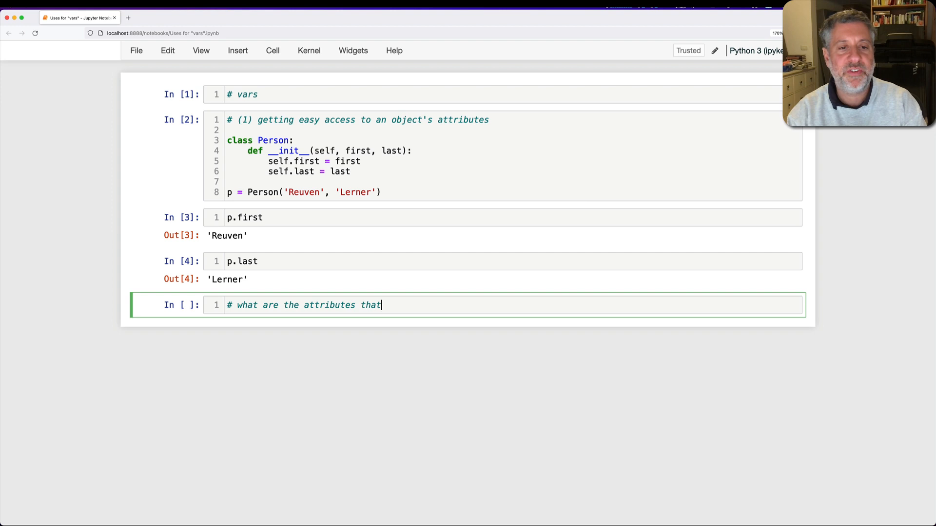
text(I've defined on)
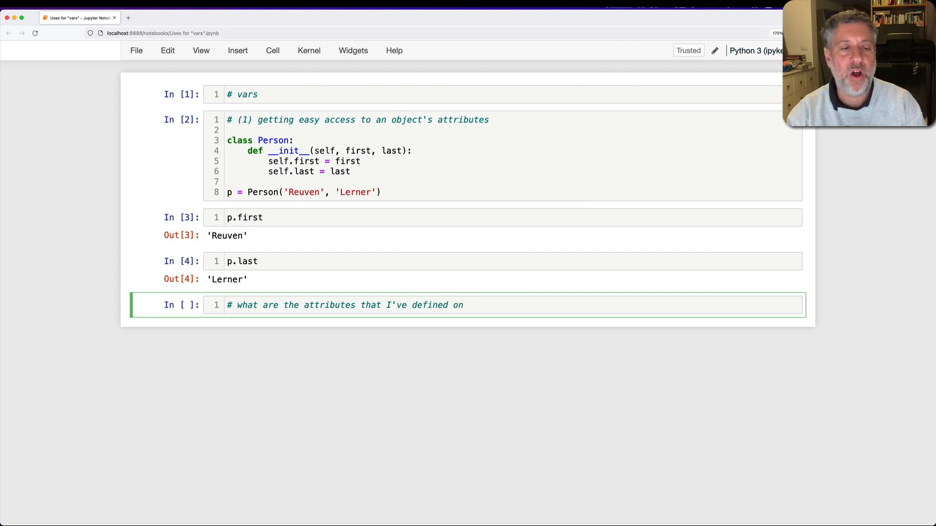
text(p?)
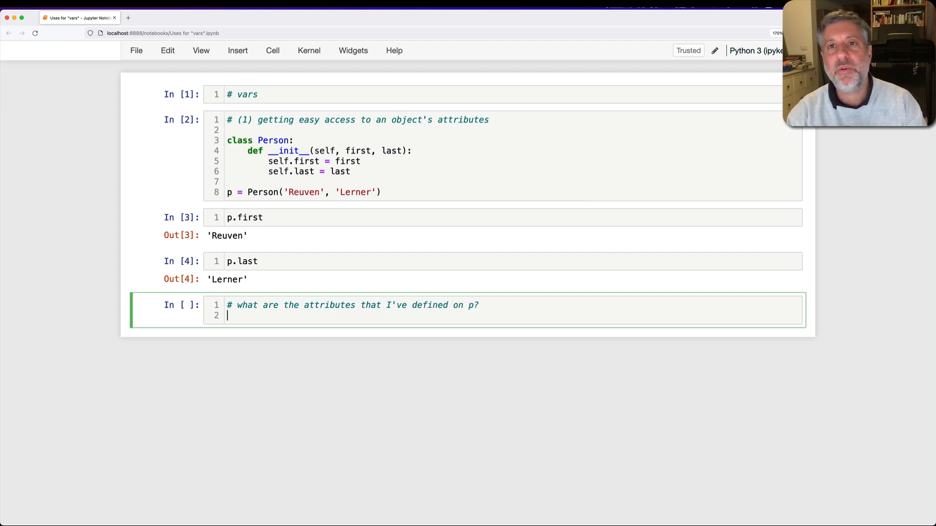
text(vars(p))
text(p.__dict__)
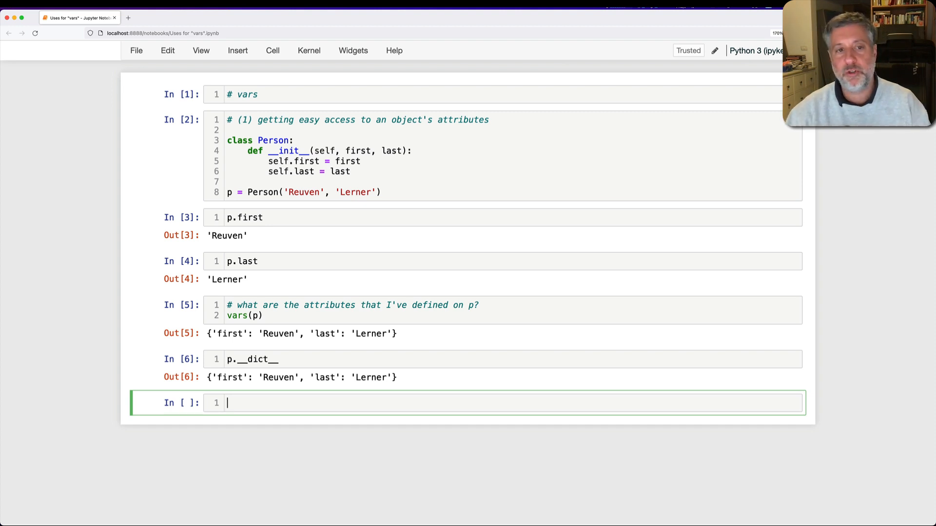
- Run dir(p) to list all of p's attributes including dunder names
text(dir(p))
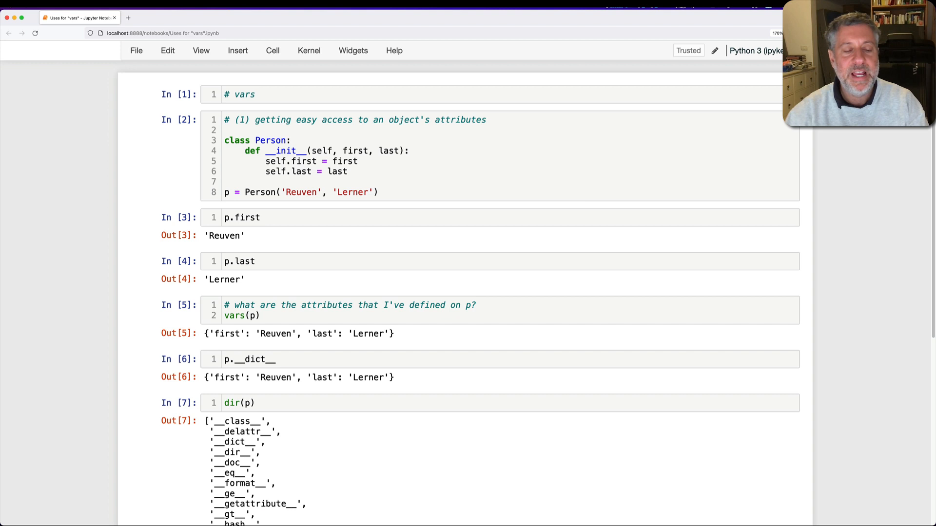
scroll(down, 3)
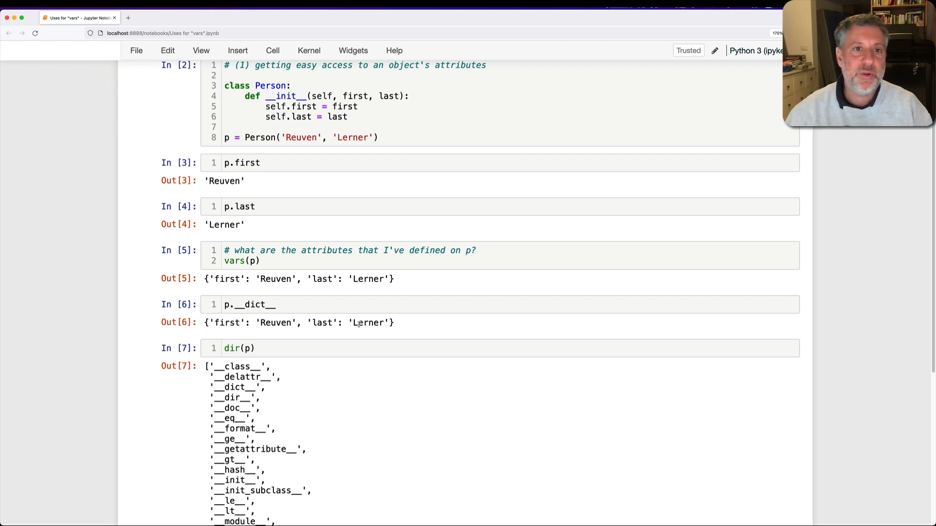
mouse_move(233, 86)
text(def)
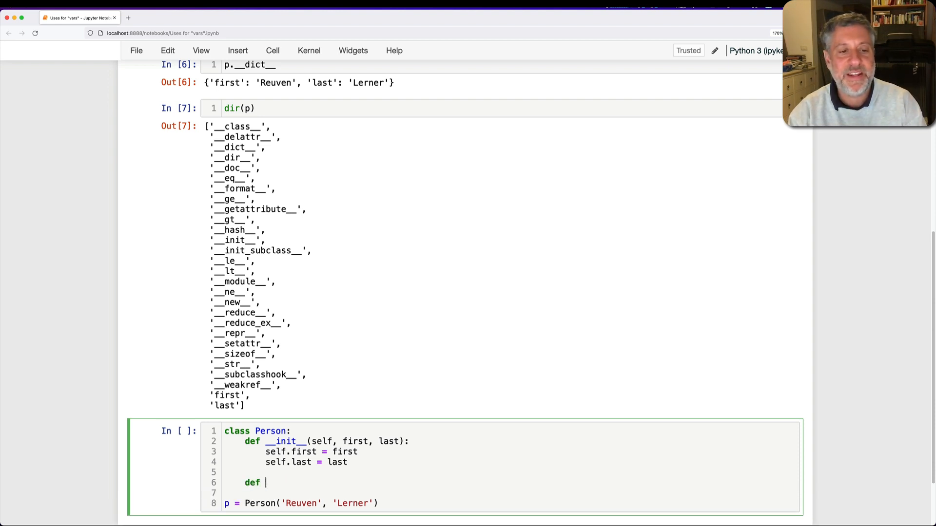
- Add __repr__ returning f'Person, {vars=}' to the Person class and run it
text(__repr__(self))
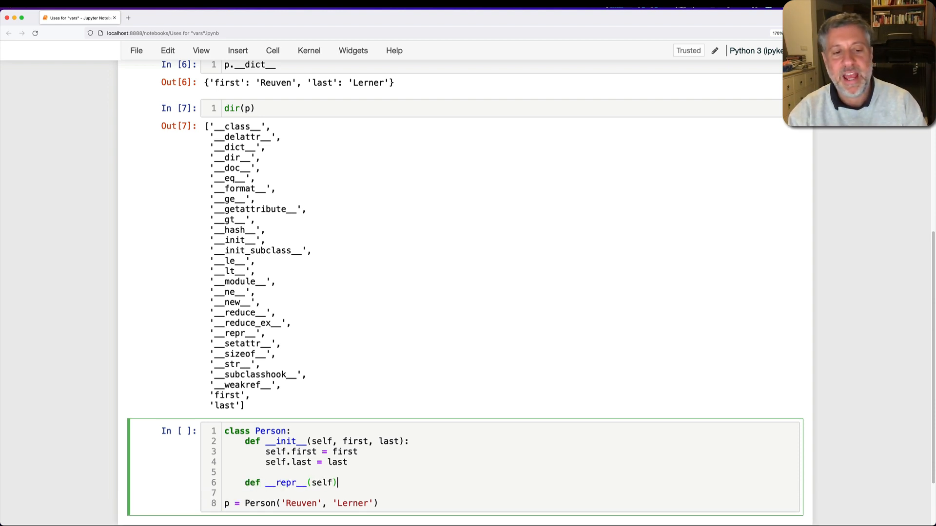
text(:)
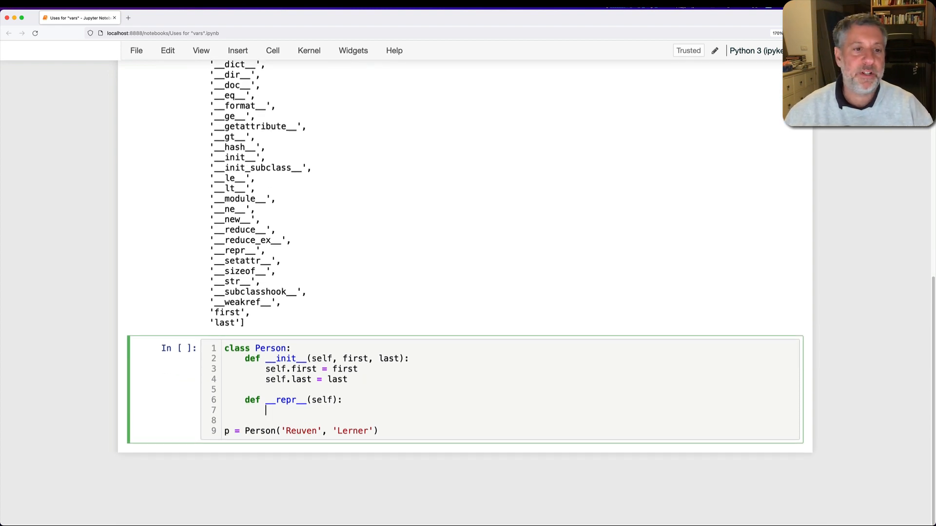
text(return f')
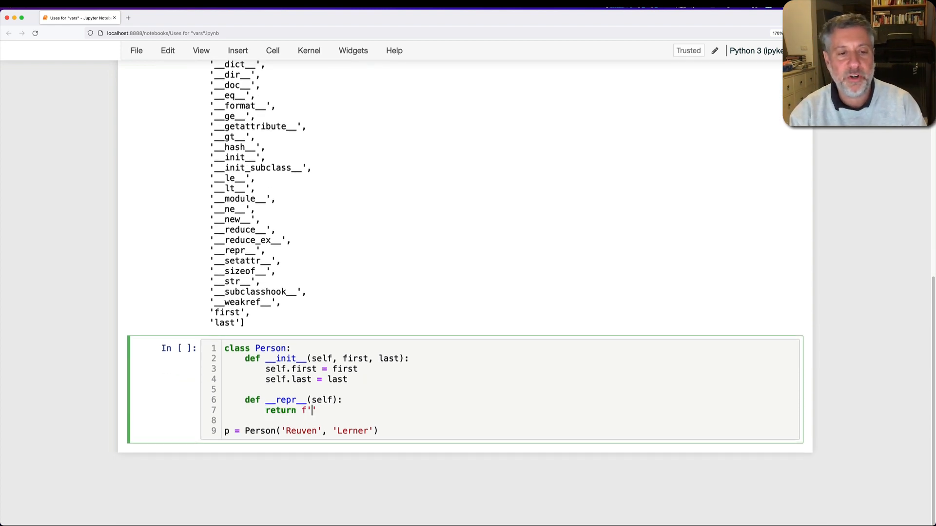
text(Person,)
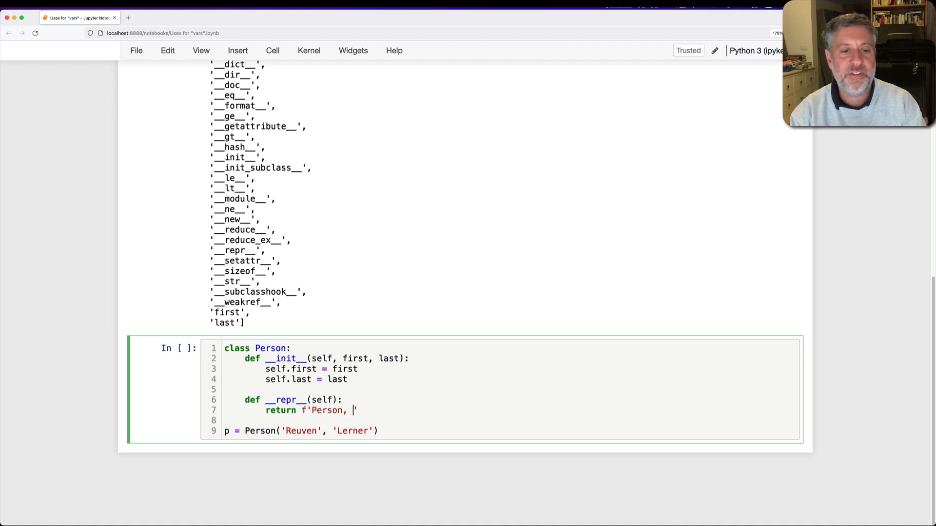
text({vars=})
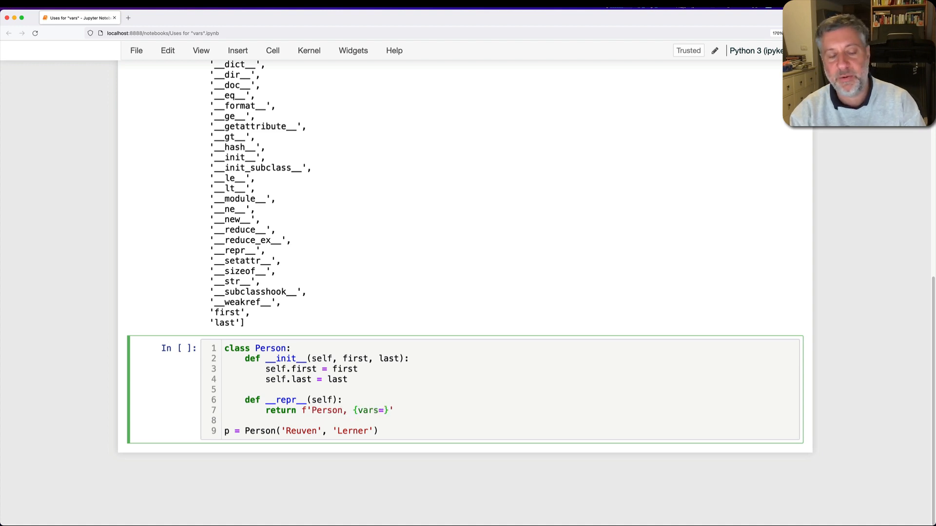
double_click(369, 411)
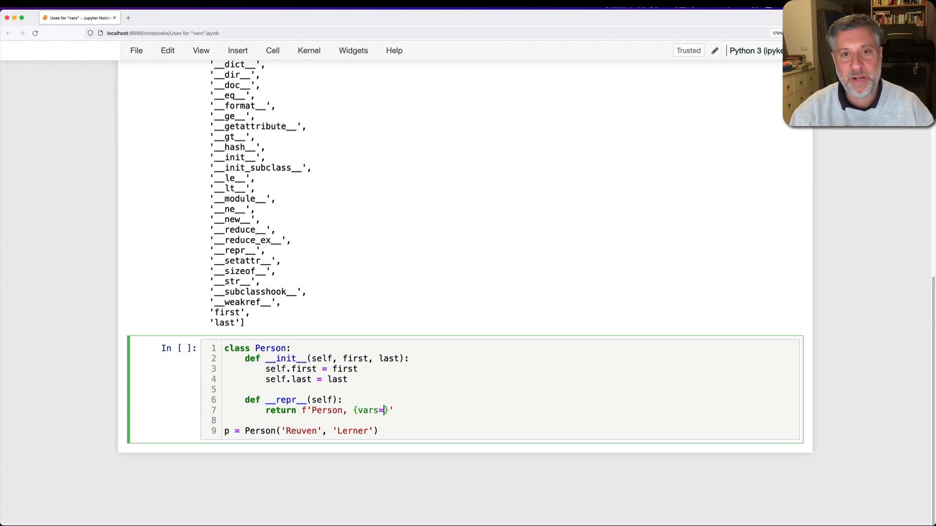
key(shift+enter)
text(print(p)
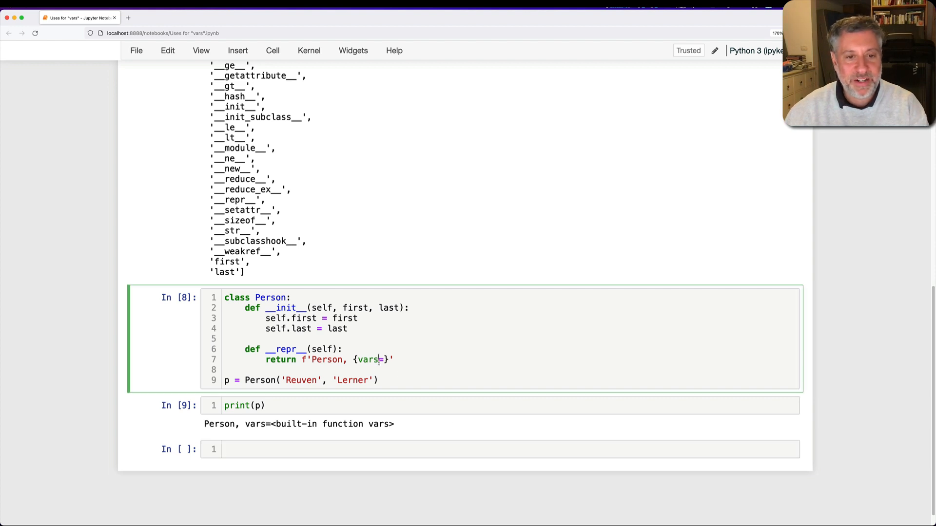
- Fix the f-string to {vars(self)=} so print(p) shows first 'Reuven' and last 'Lerner'
text(())
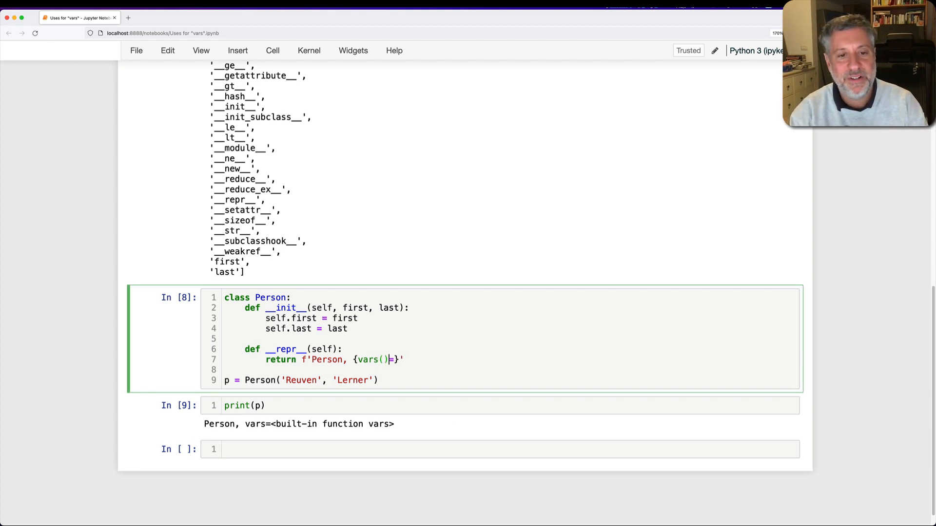
text(self)
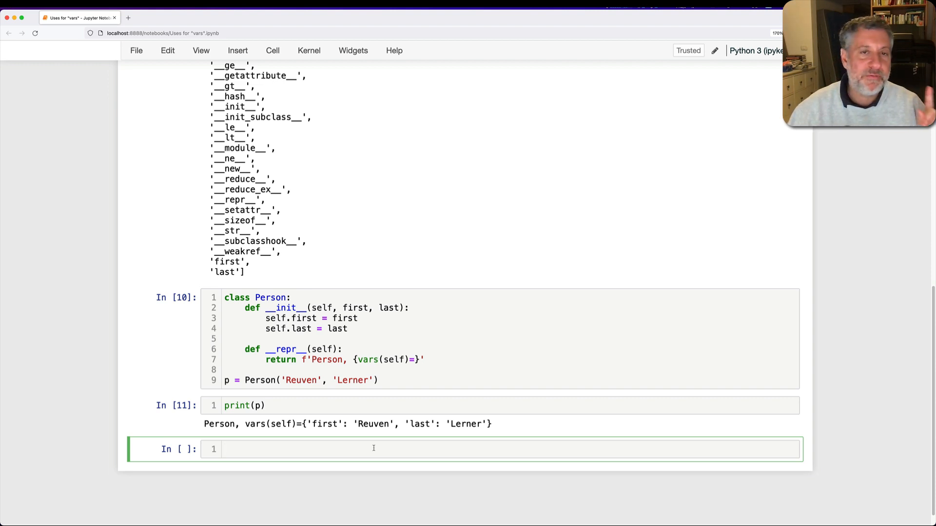
click(239, 449)
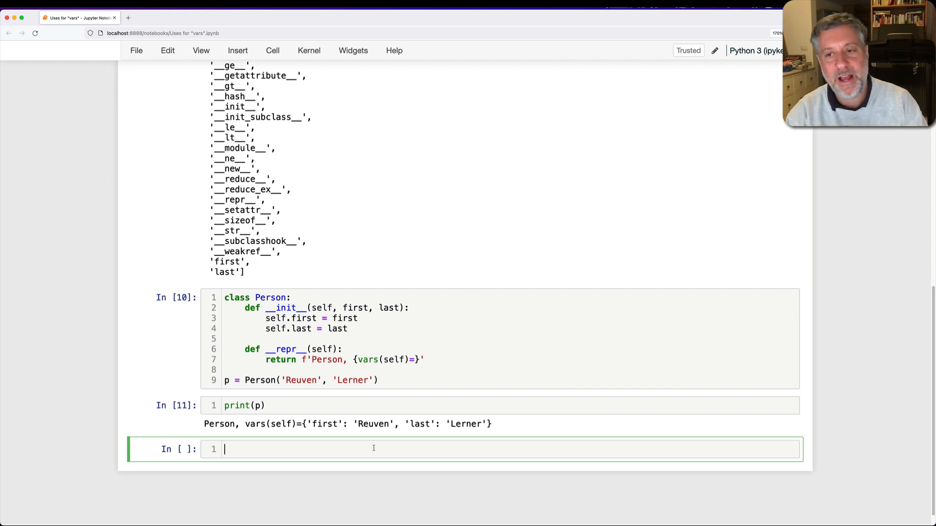
- Run a commented vars() call listing globals, define x and y, and look them up via vars()['x'] and vars()['y']
text(vars())
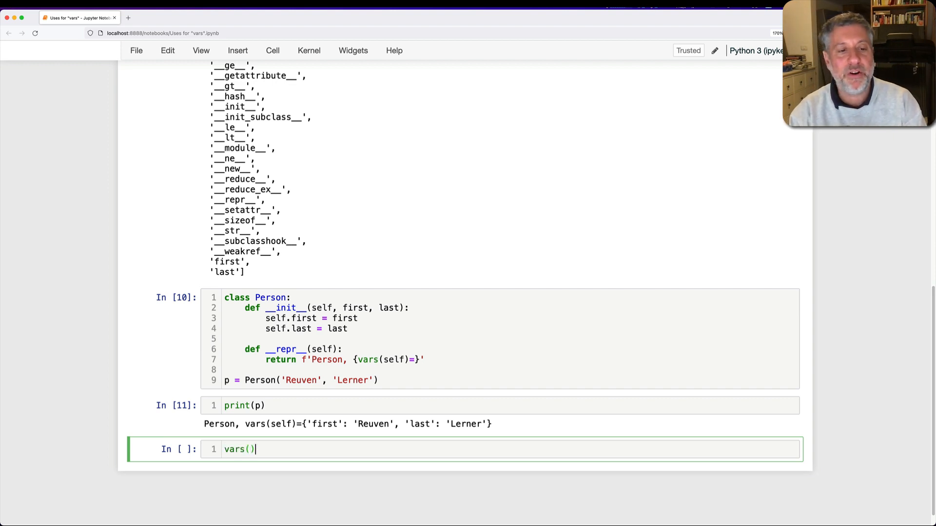
text(# call var)
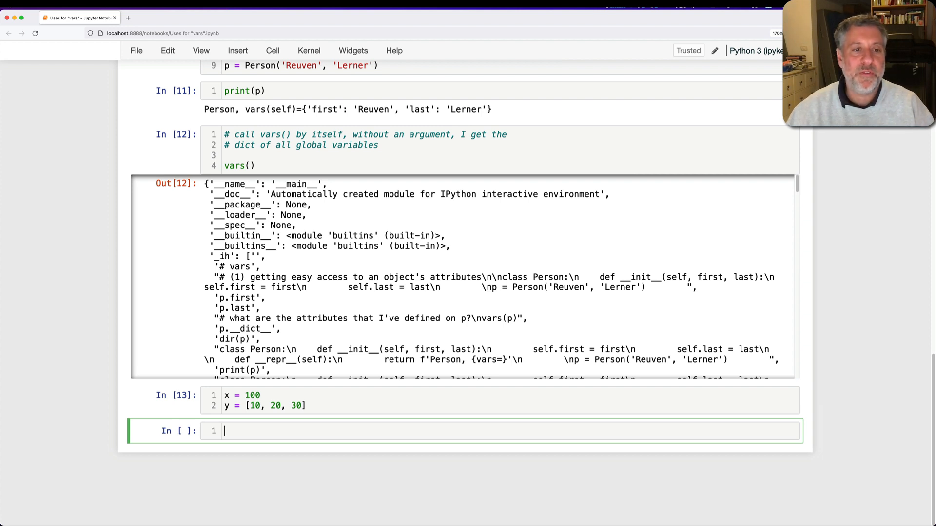
text(vars()['x)
text(vars()['y'])
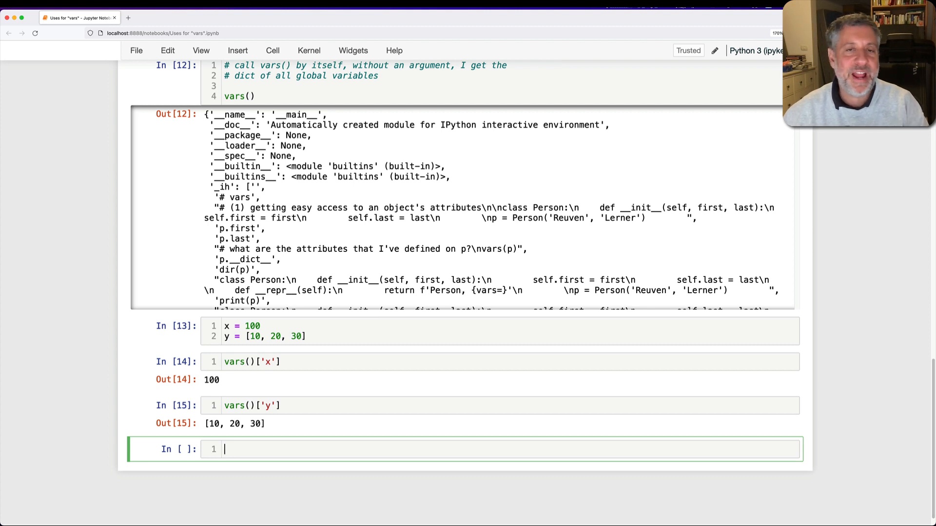
mouse_move(294, 434)
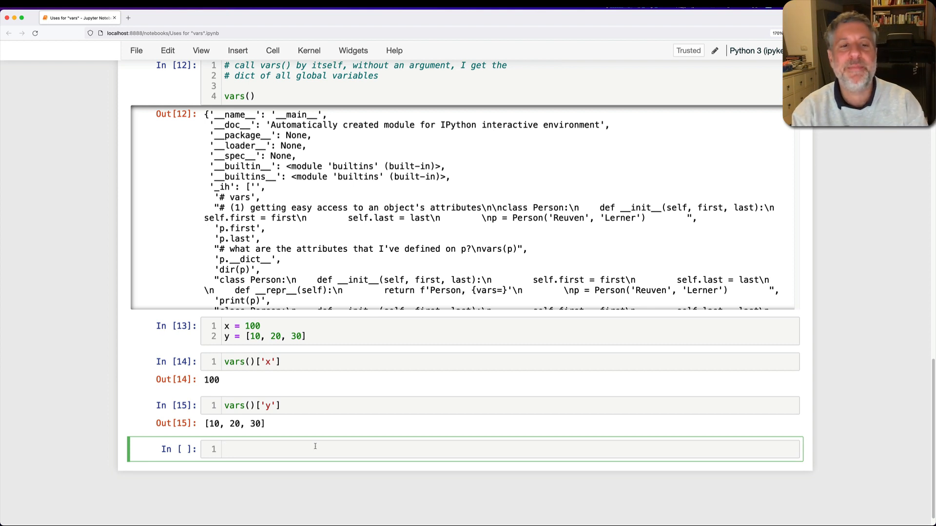
- Replace a globals() call with vars()['x'] = 2345 and confirm x evaluates to 2345
text(globals())
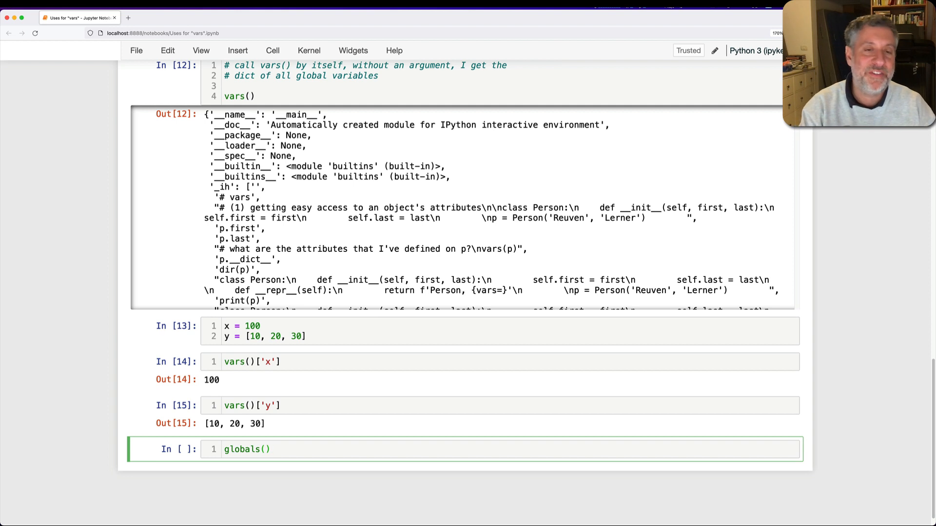
click(271, 450)
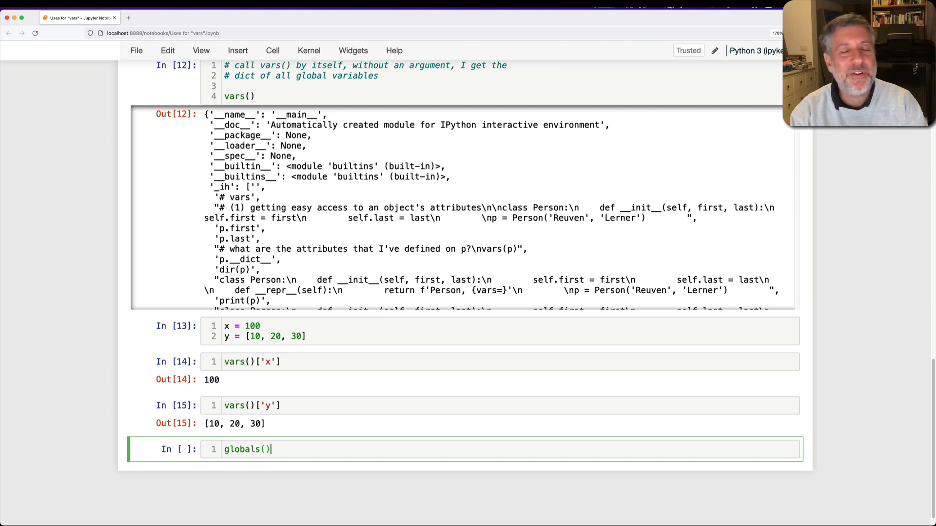
key(ctrl+a)
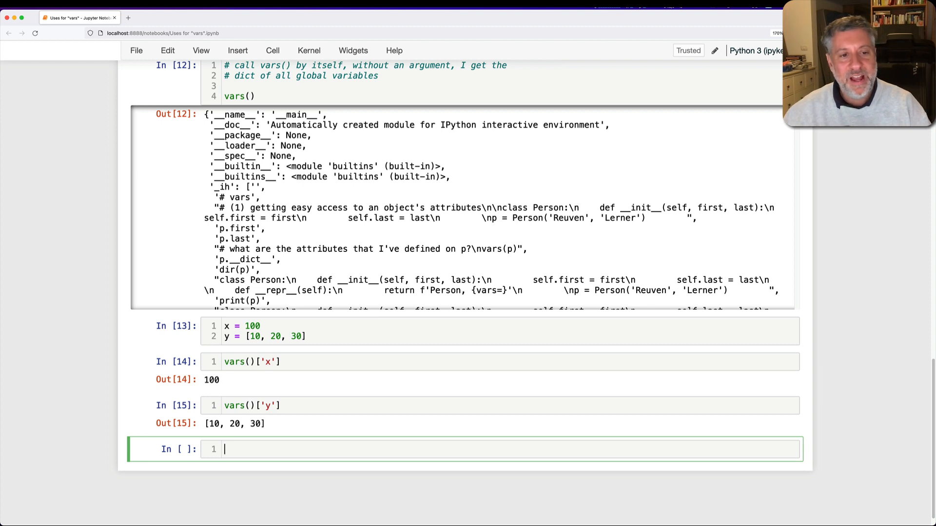
text(vars()['x'] = 2345)
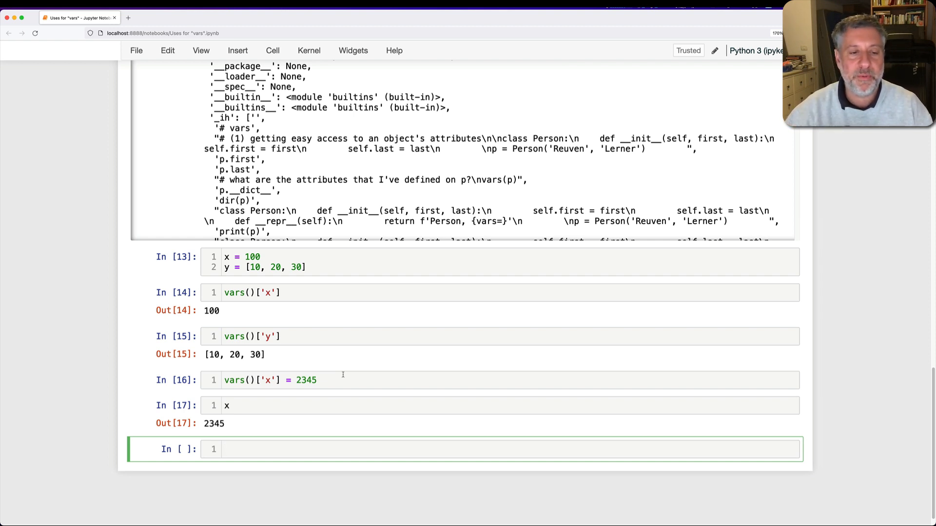
- Check 'x' in vars() gives True and 'z' in vars() gives False, then begin defining myfunc
text('x' in vars()
text('z' in vars()
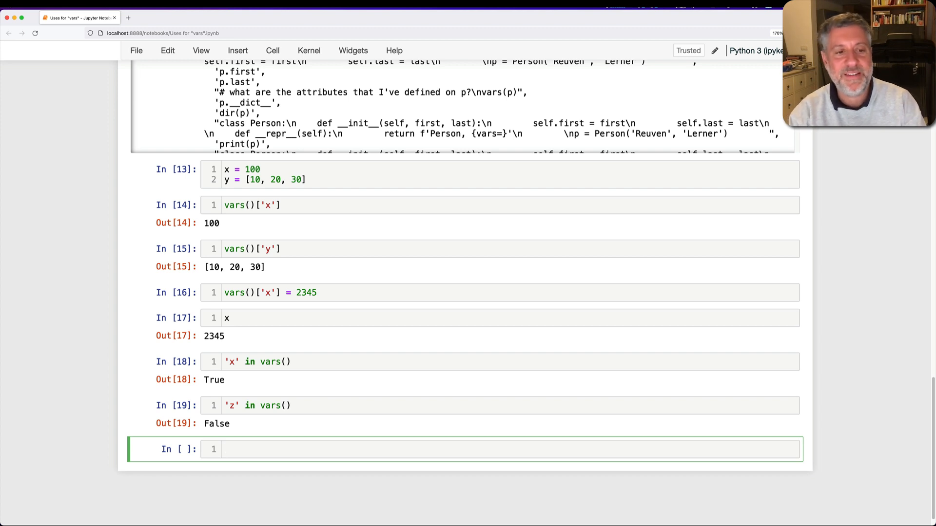
text(def myfunc(x)
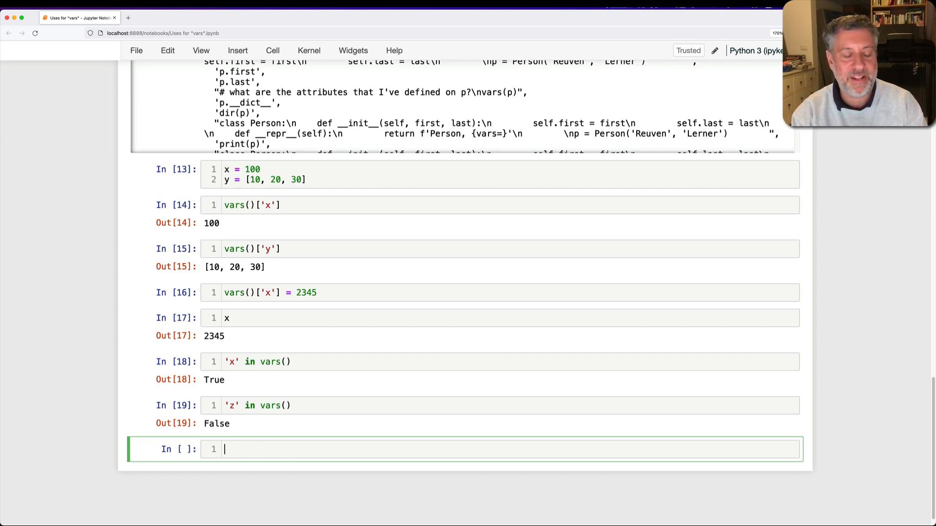
- Define myfunc(a) with b = 100, c = [10, 20, 30] printing vars(), and call myfunc('hello')
text(def myfunc(a):)
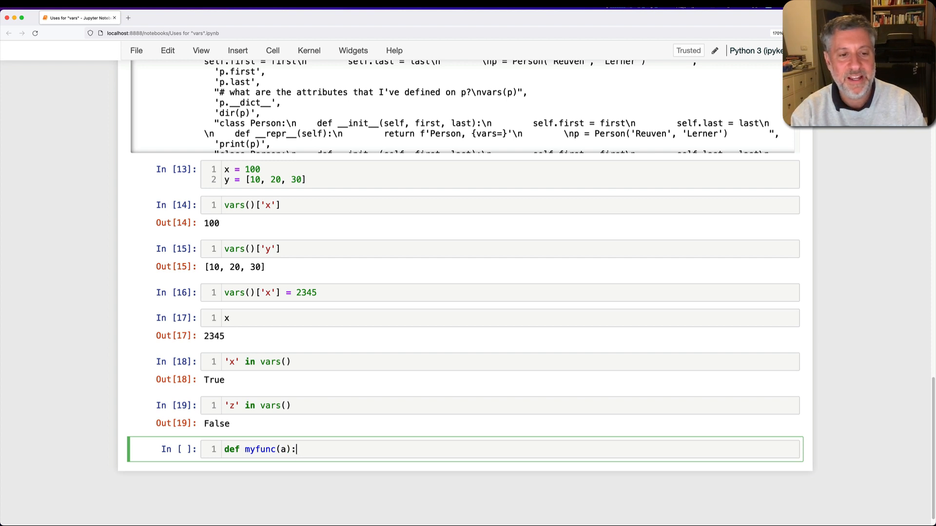
text(b = 100)
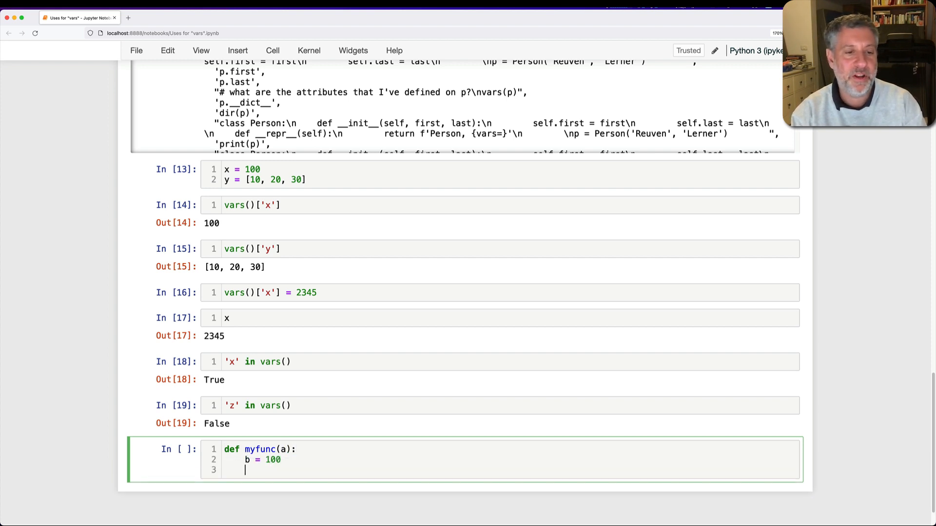
text(c = [10, 20, 30])
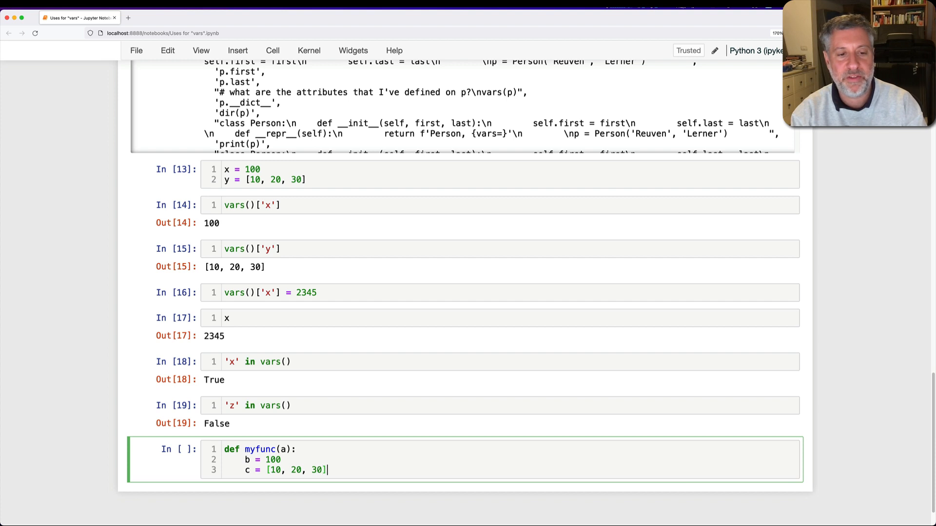
text(print(vars()))
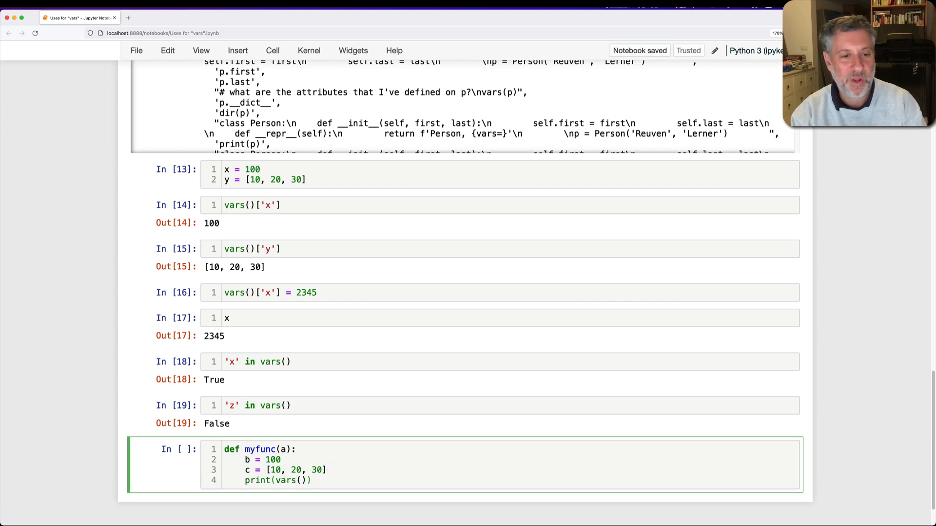
text(myfunc())
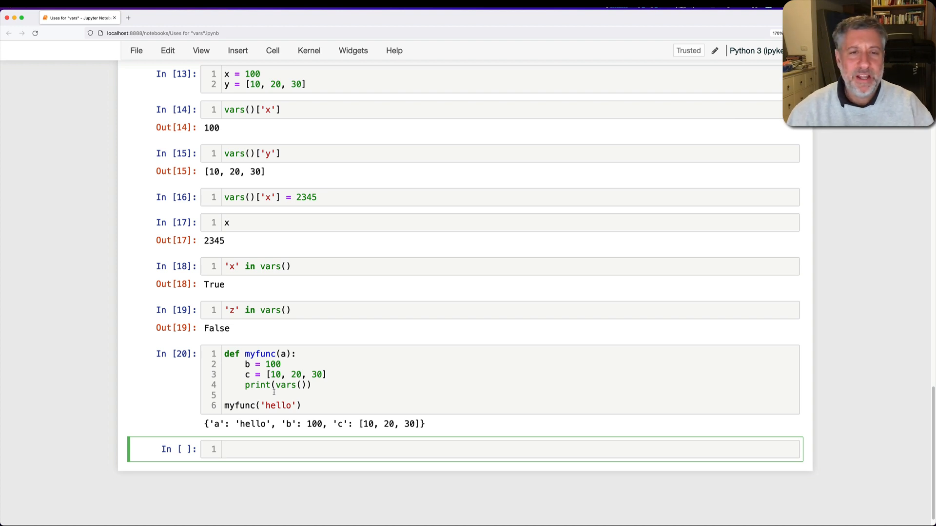
click(239, 449)
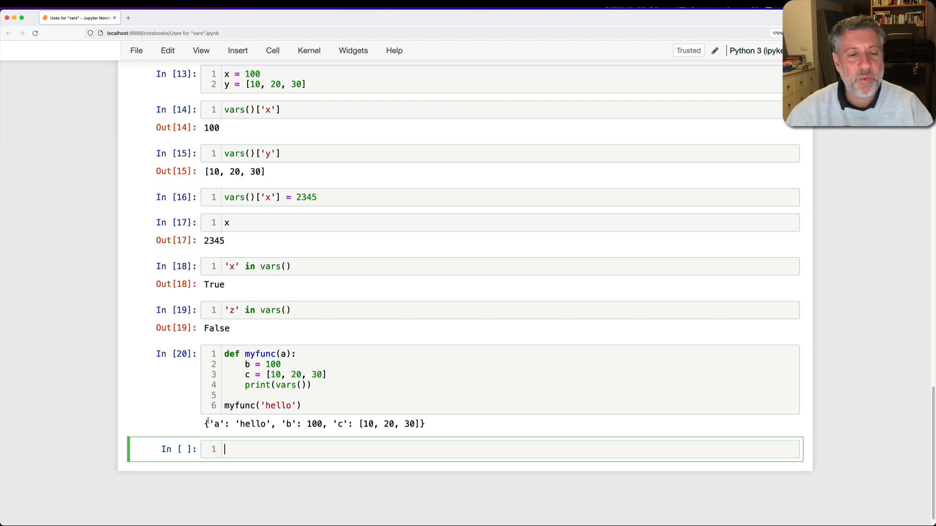
mouse_move(357, 424)
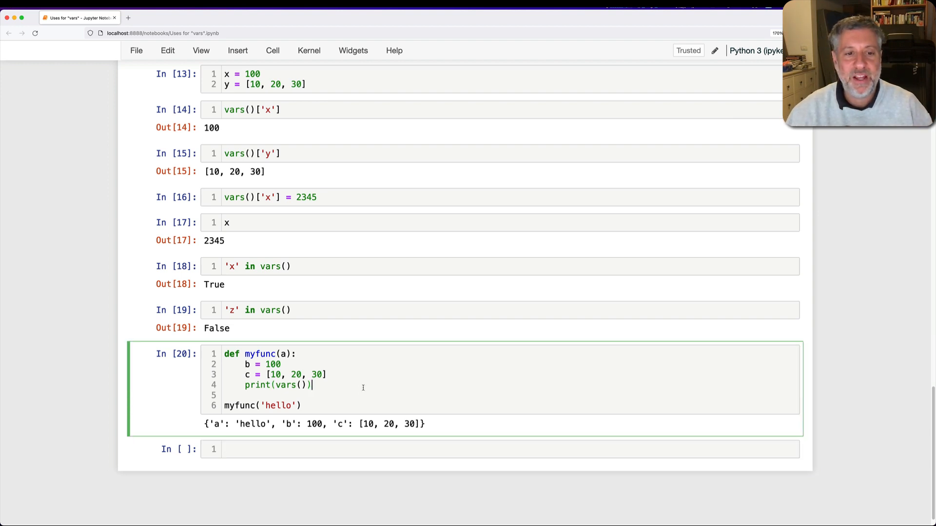
- Comment that vars() inside a function gives a dict of the *local* variables, just like locals()
text(# vars inside)
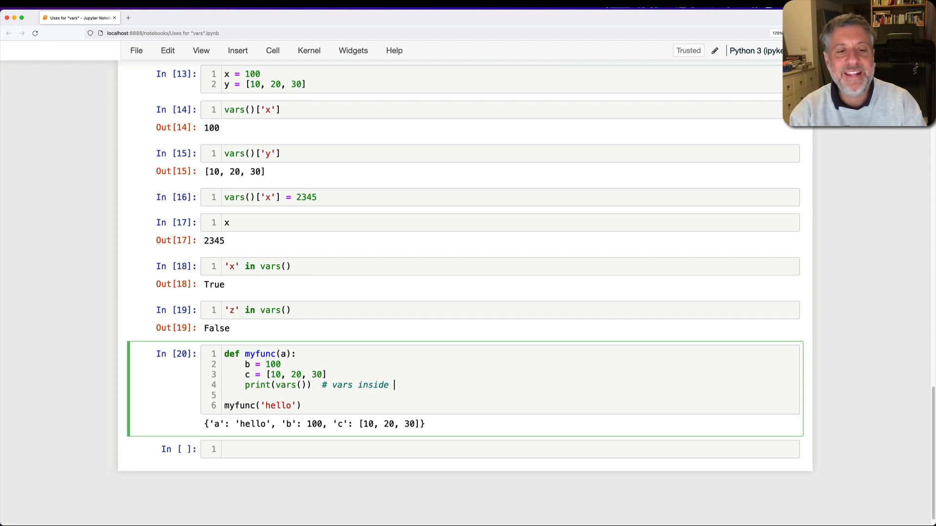
text(())
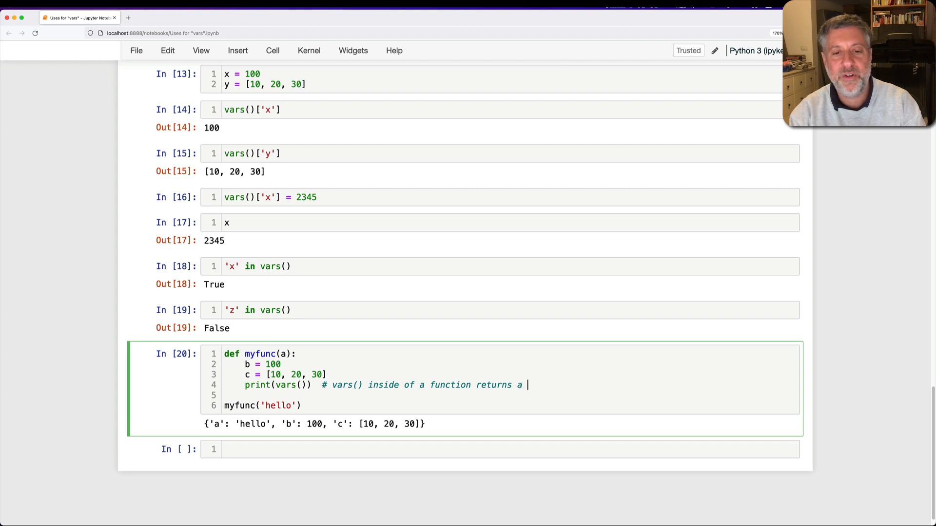
text(dict of the *local* va)
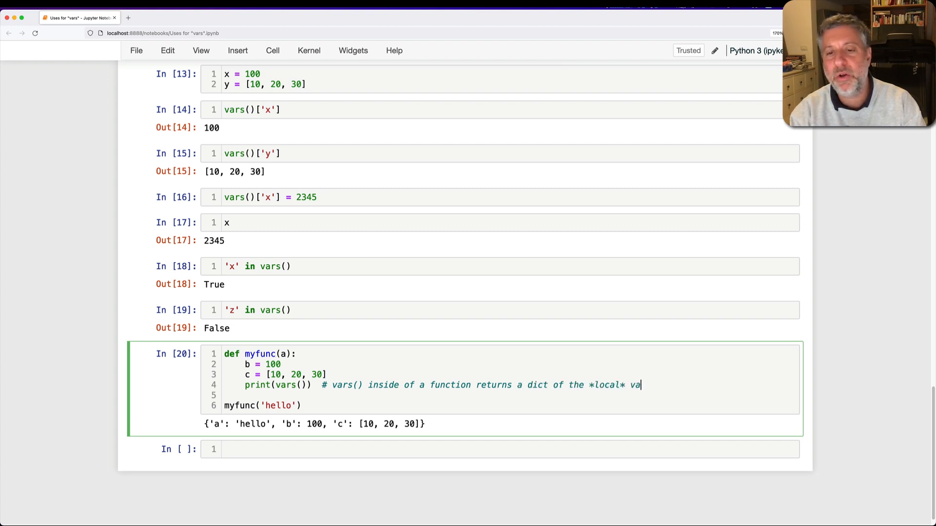
text(riables)
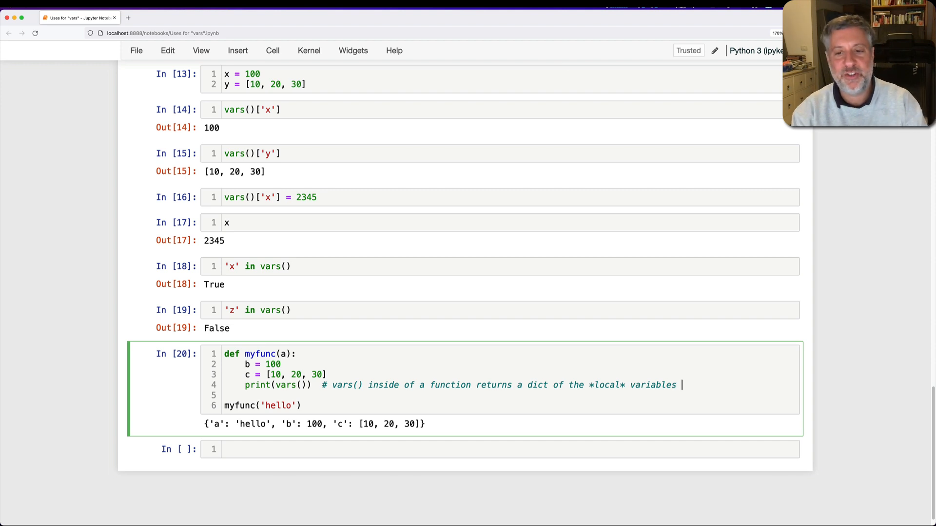
text(-- just like locals())
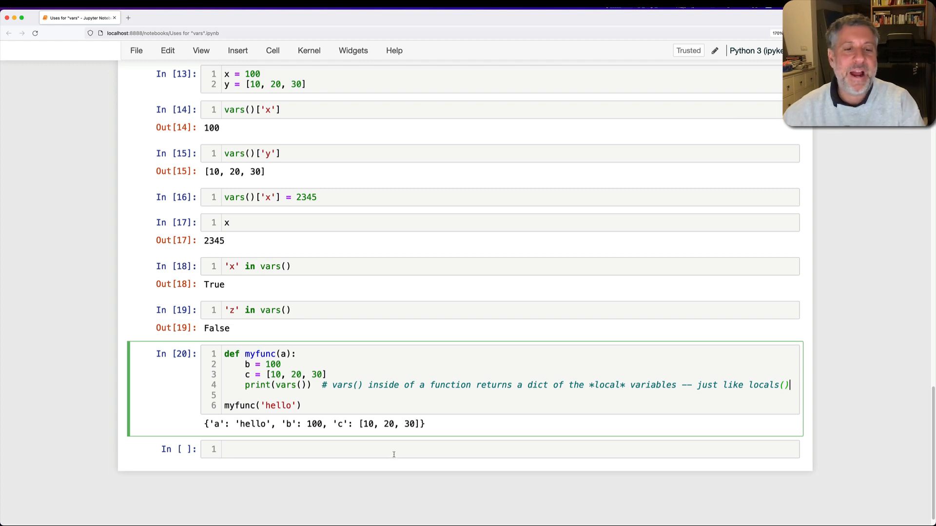
- Run locals() at the top level to show the module-wide namespace dict
text(locals())
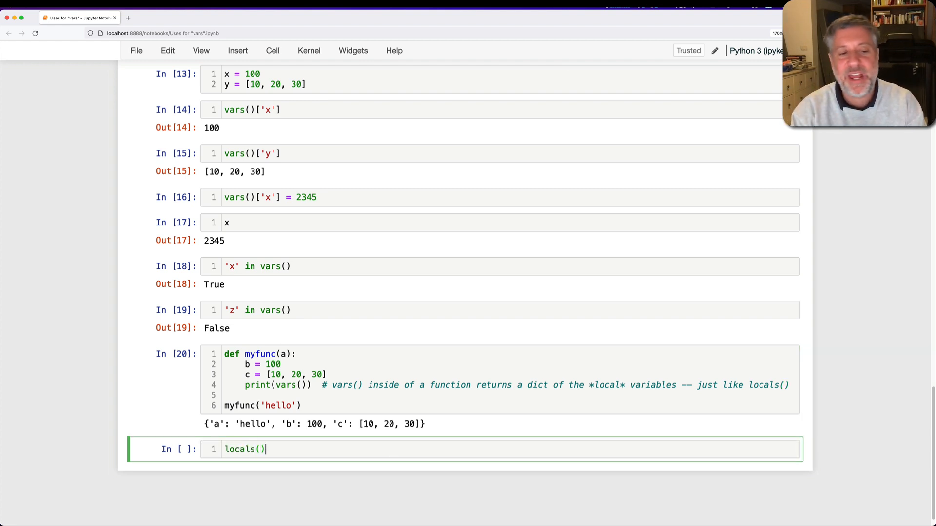
key(shift+enter)
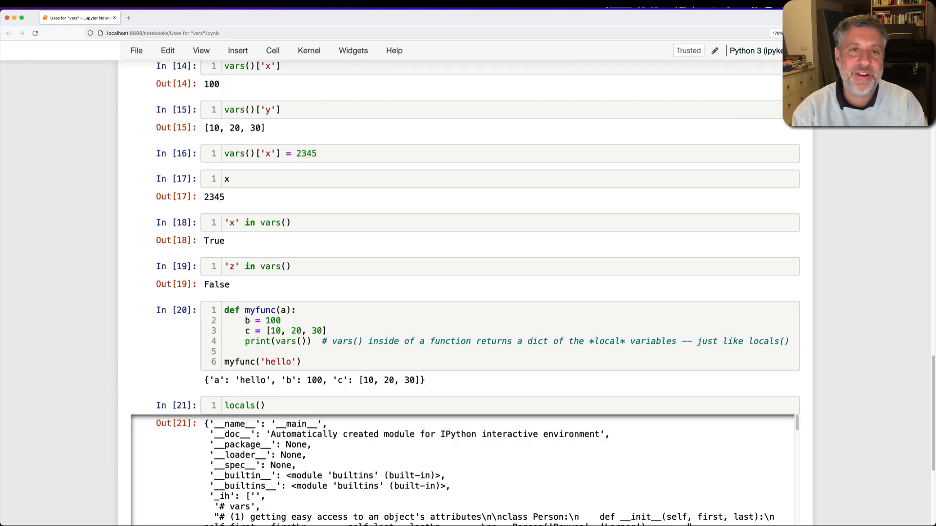